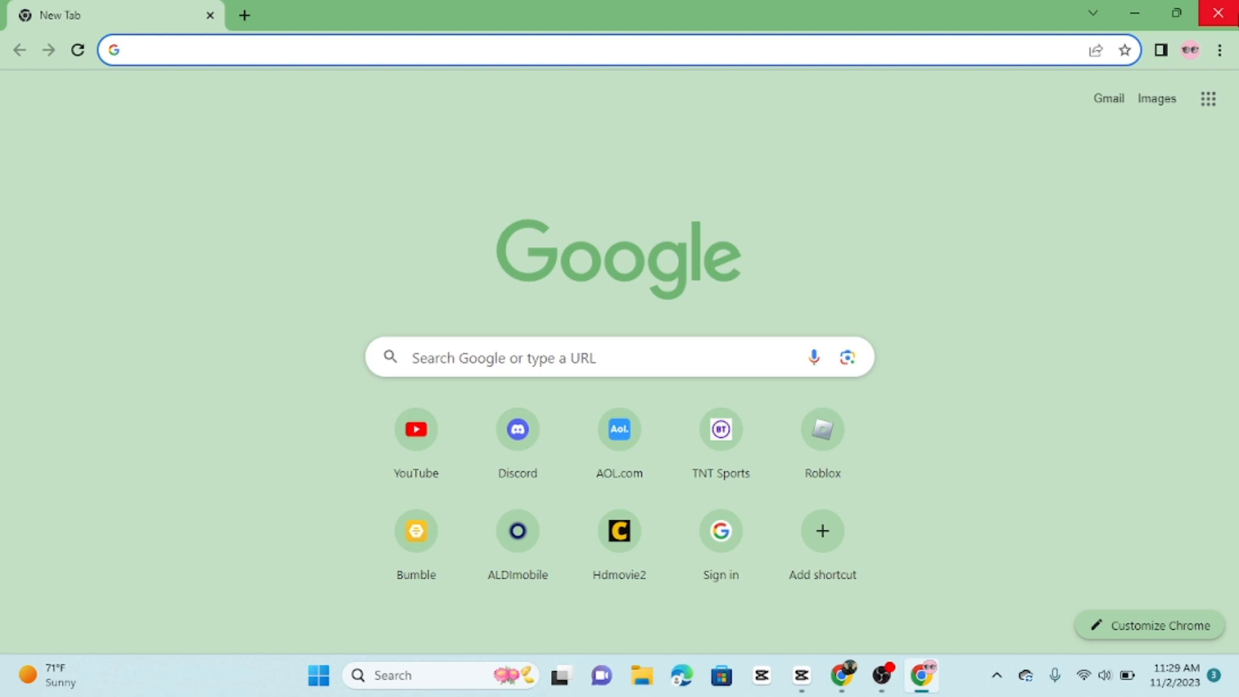
text(www.primevideo.com)
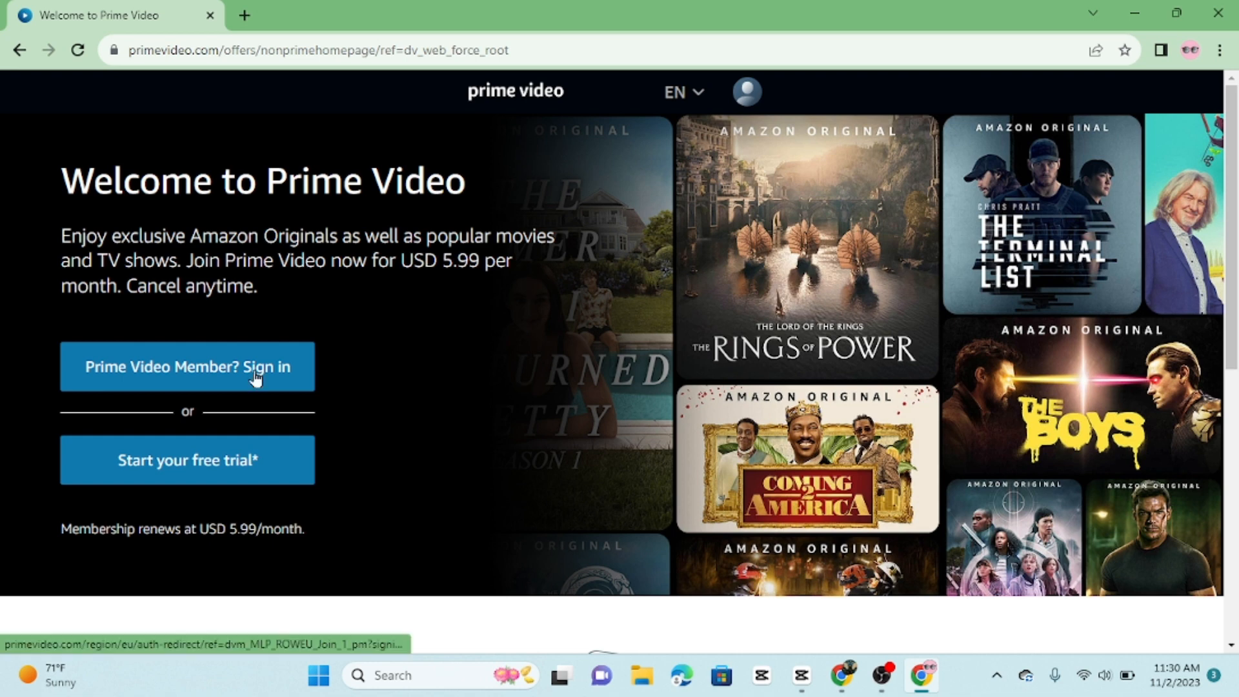
click(186, 367)
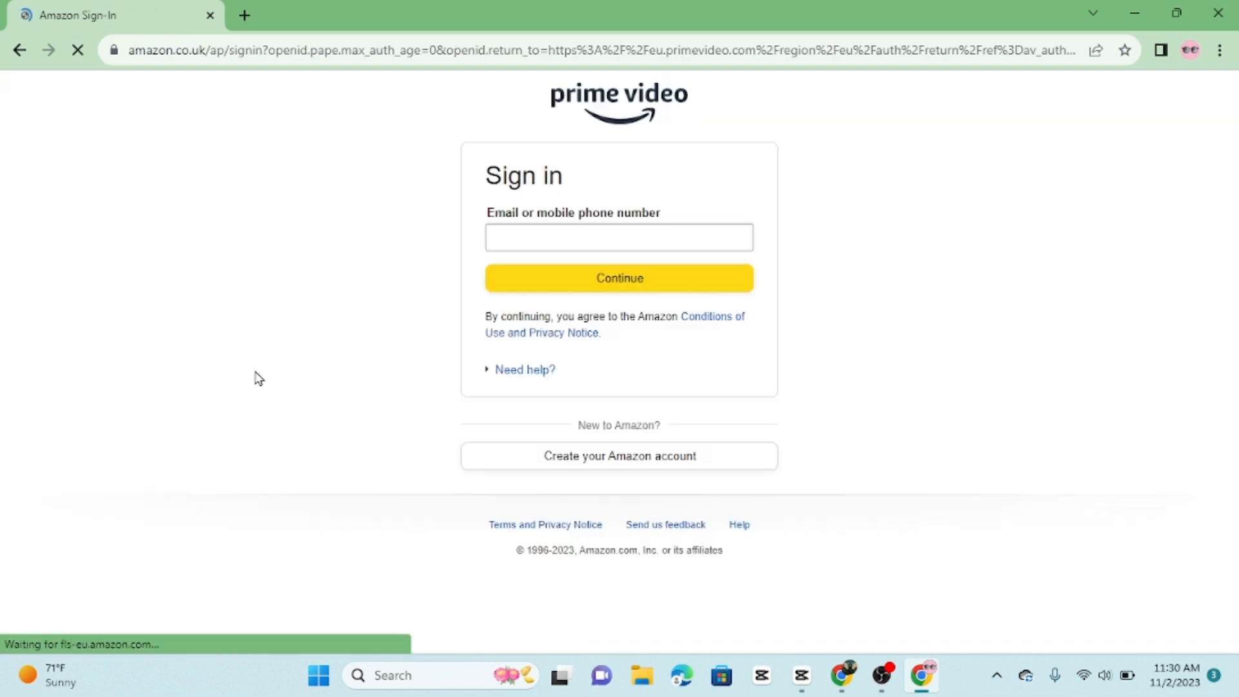
Step: Focus the empty 'Email or mobile phone number' field on the Amazon Sign-In page
click(619, 237)
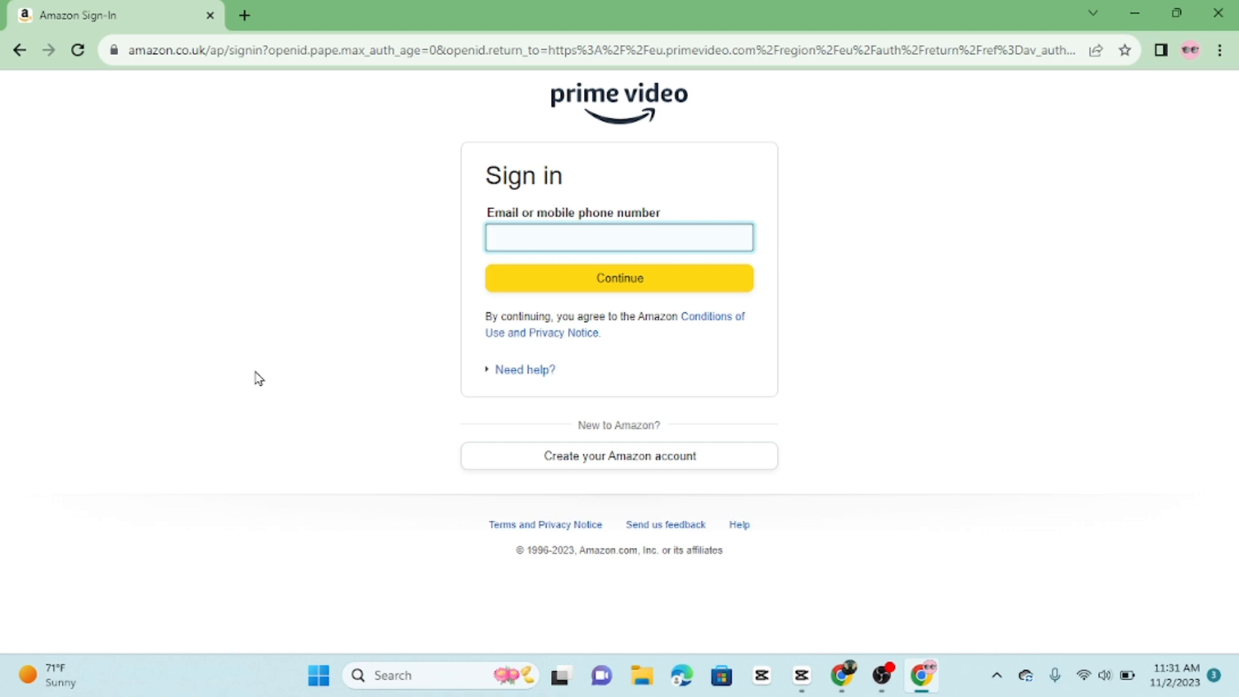
mouse_move(805, 398)
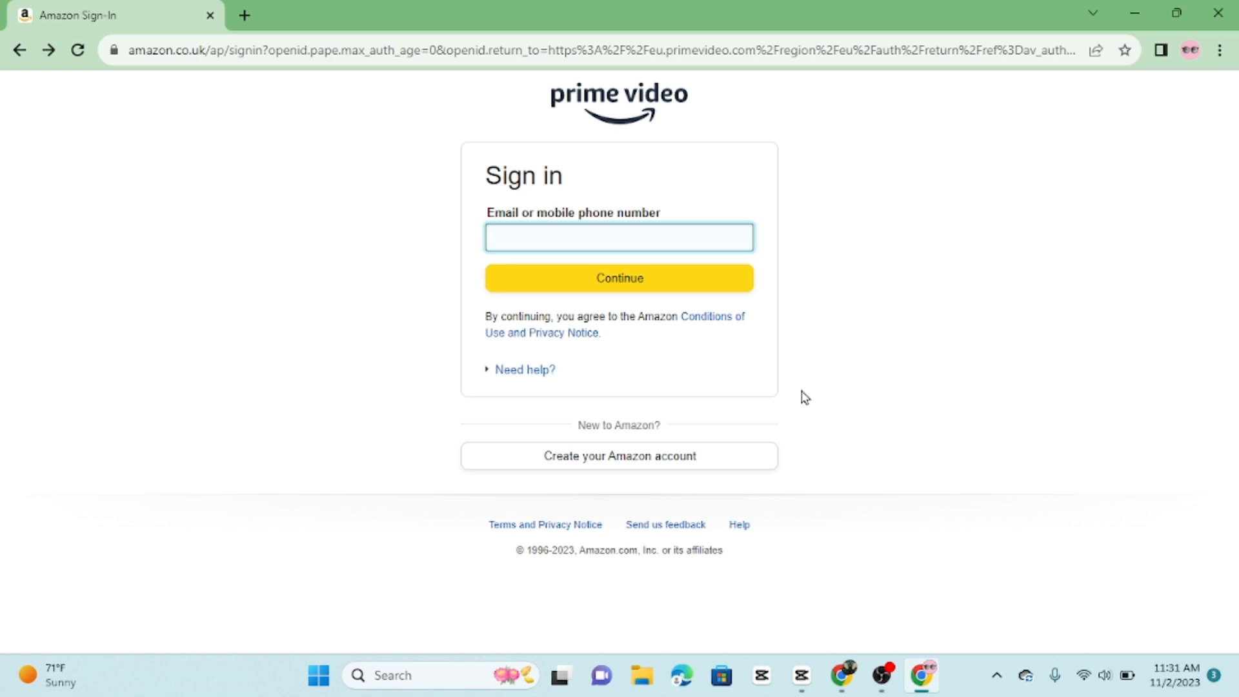
click(619, 237)
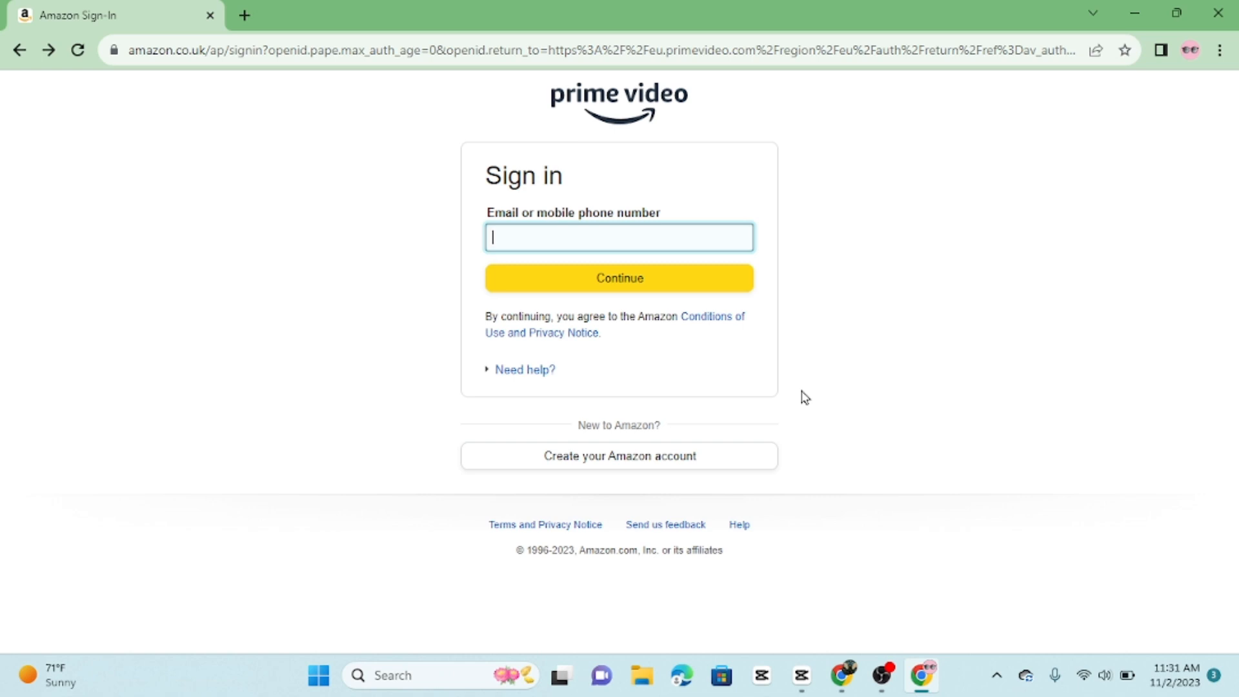